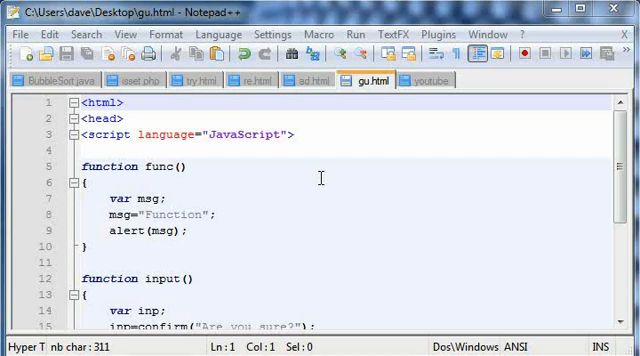
Step: Review gu.html's func and input functions and the name prompt line in try.html
click(88, 183)
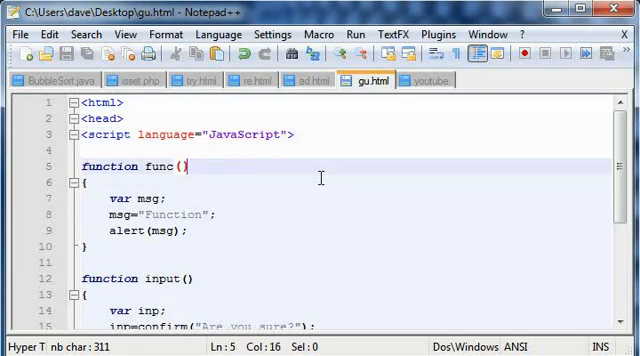
scroll(down, 3)
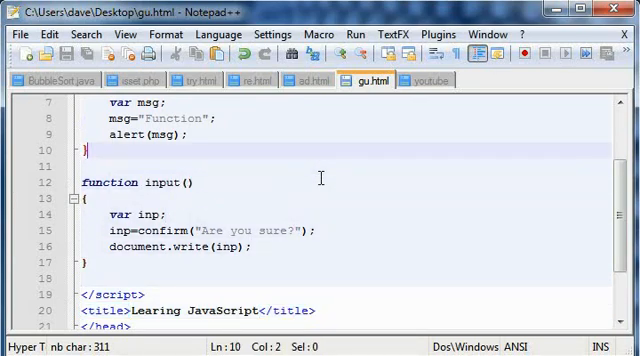
click(168, 103)
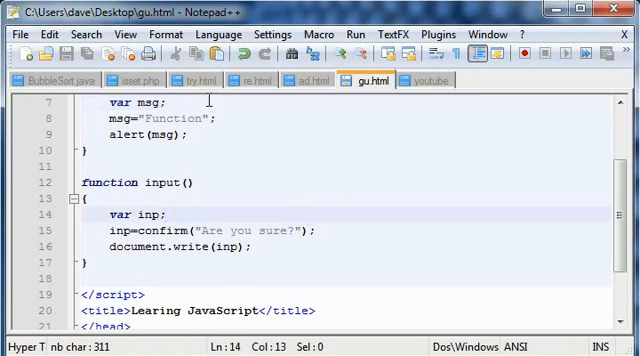
click(190, 80)
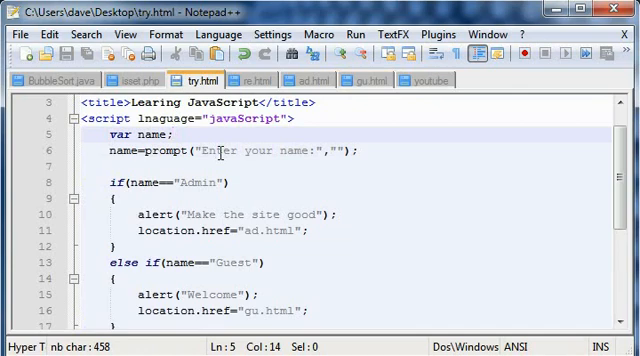
click(110, 197)
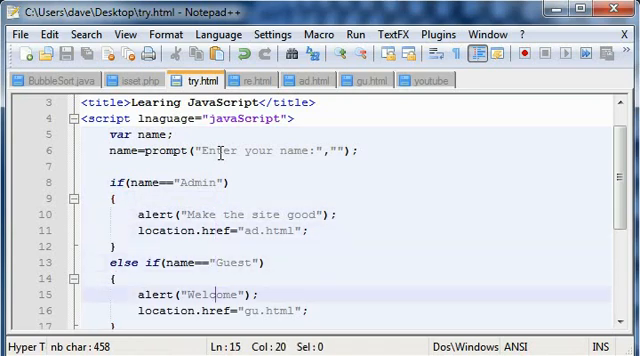
scroll(down, 3)
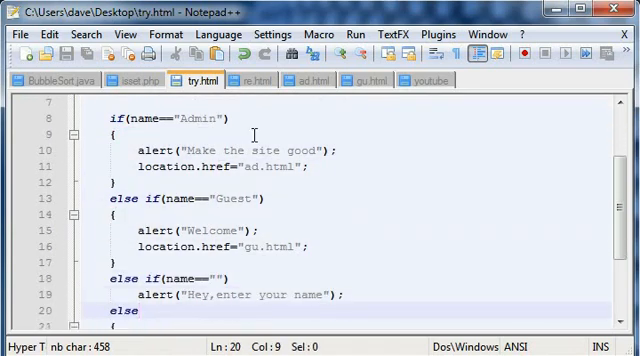
Step: Back in gu.html, scroll through the input function and the Function message text
click(371, 81)
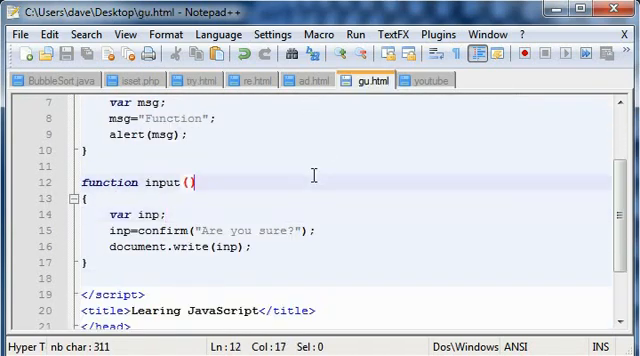
click(85, 150)
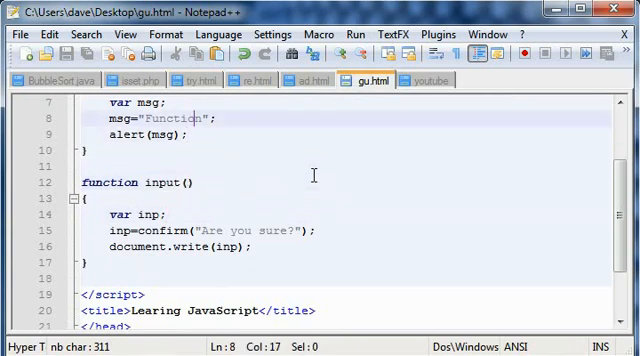
scroll(up, 3)
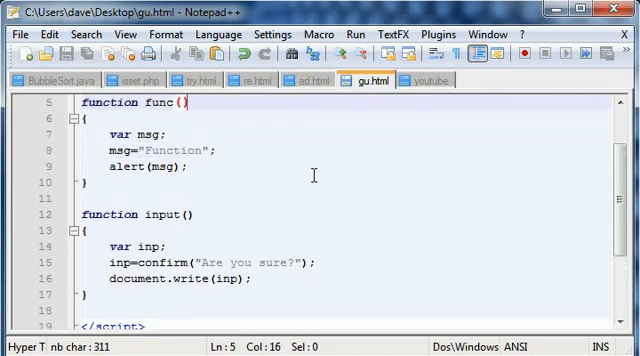
scroll(up, 3)
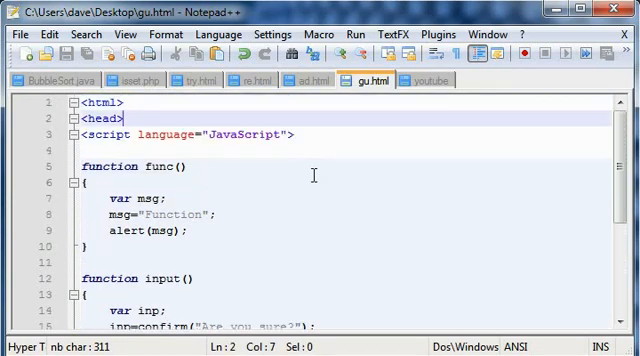
scroll(down, 3)
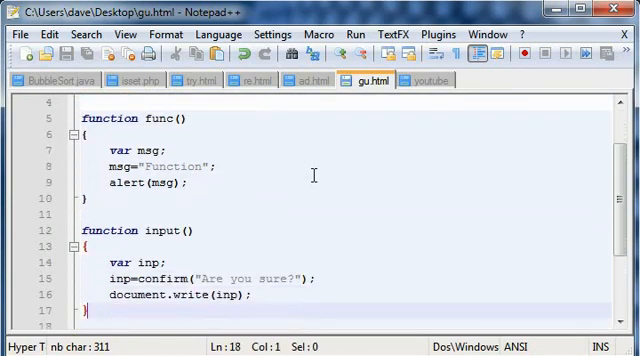
scroll(down, 3)
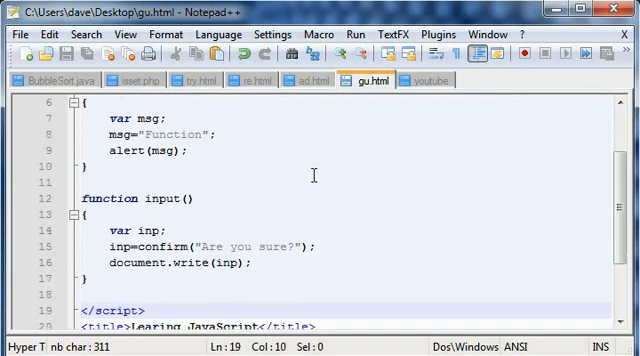
scroll(down, 3)
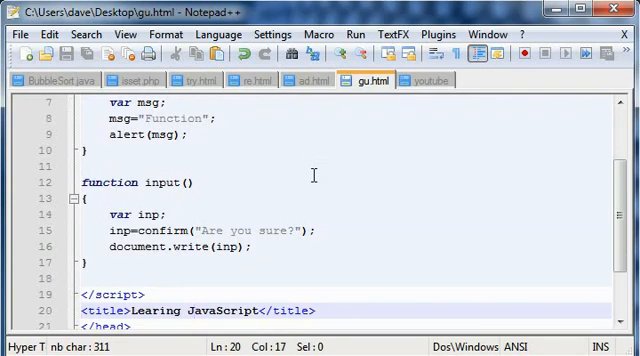
scroll(down, 3)
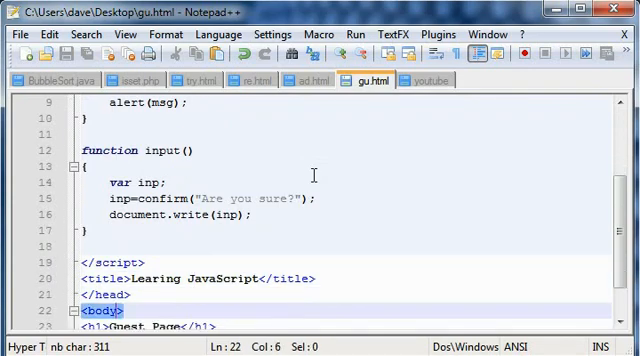
scroll(up, 3)
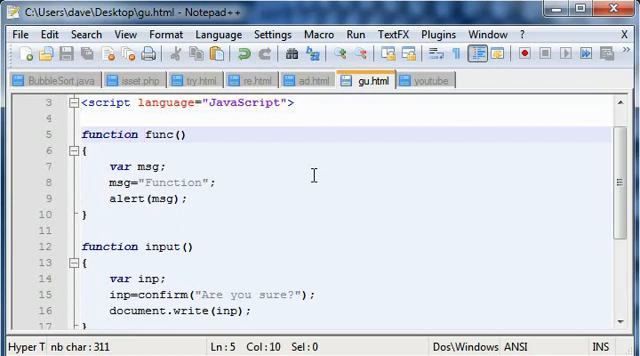
double_click(158, 134)
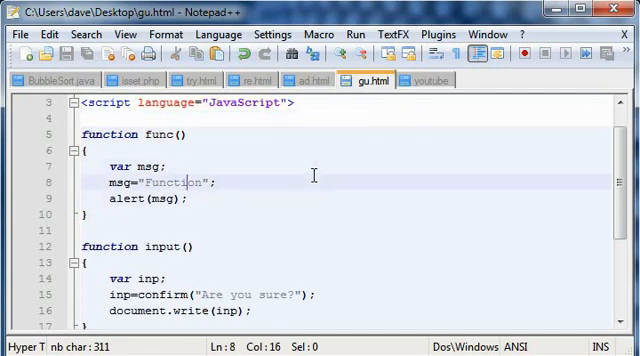
scroll(down, 3)
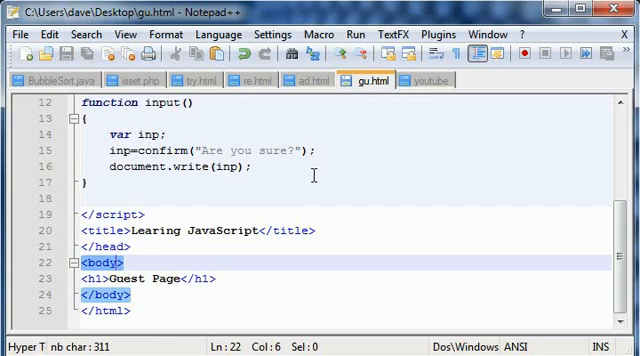
Step: Type onLoad="func()" into gu.html's body tag
text(onLoad)
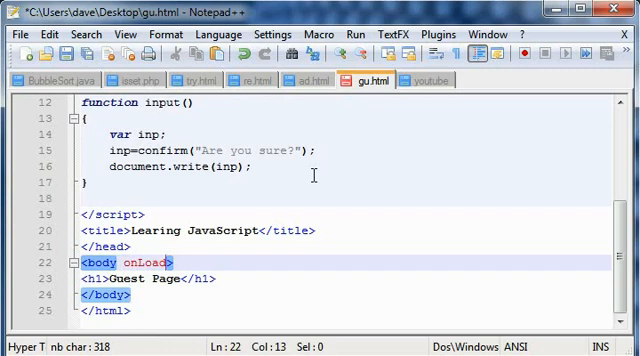
text(="")
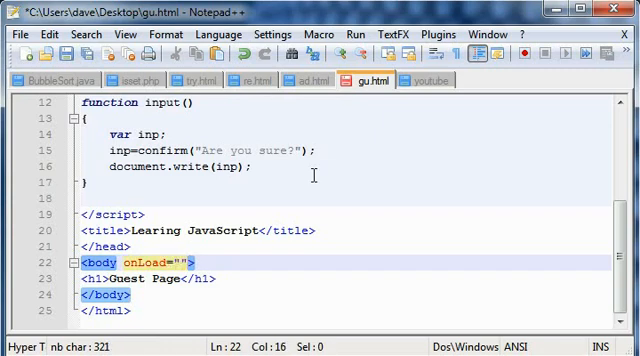
scroll(up, 3)
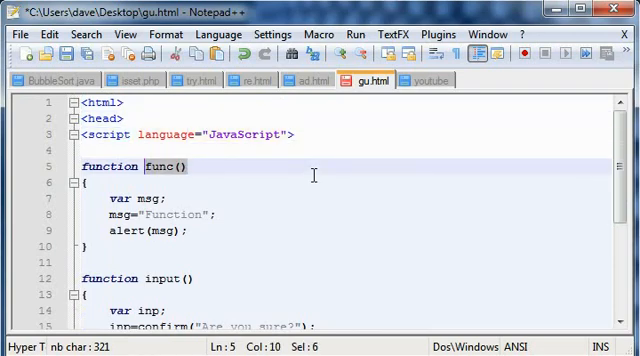
click(138, 196)
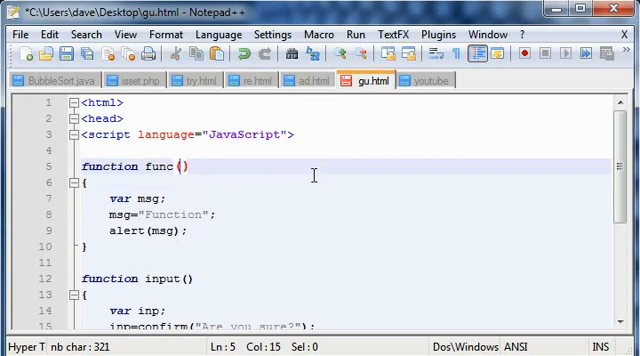
scroll(down, 3)
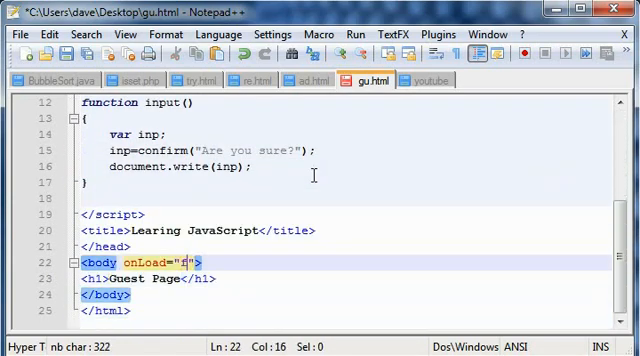
text(unc)
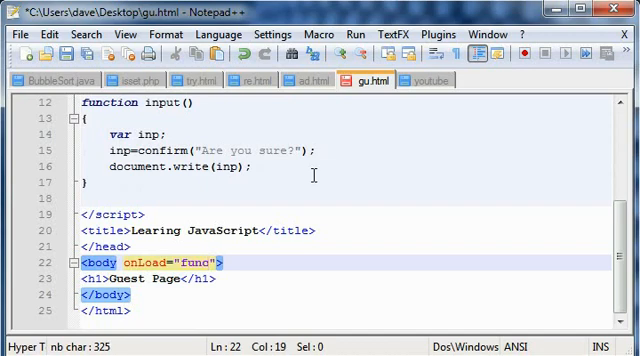
text(())
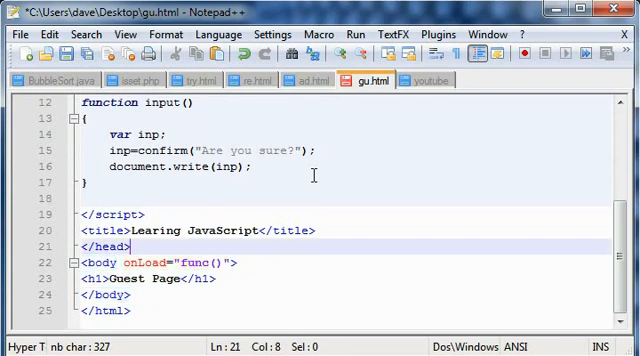
Step: Scroll up and down through the script to review func() and input()
scroll(up, 3)
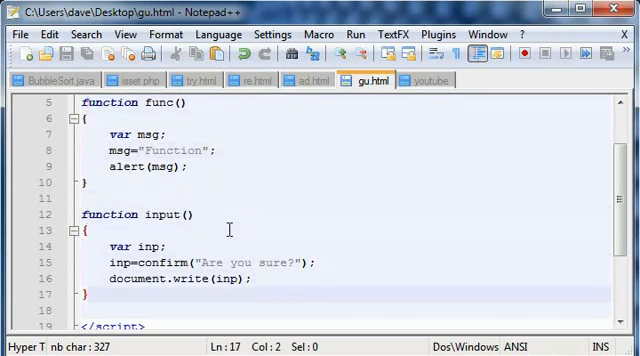
scroll(down, 3)
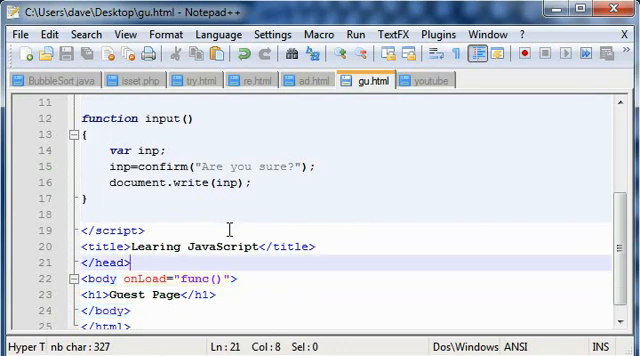
scroll(up, 3)
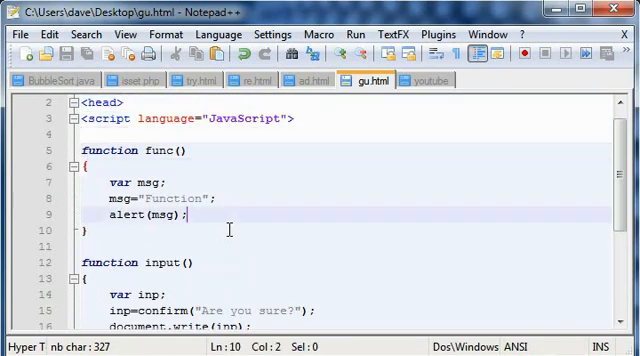
scroll(down, 3)
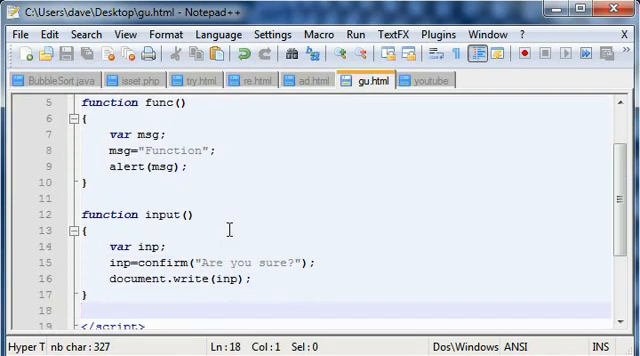
scroll(down, 3)
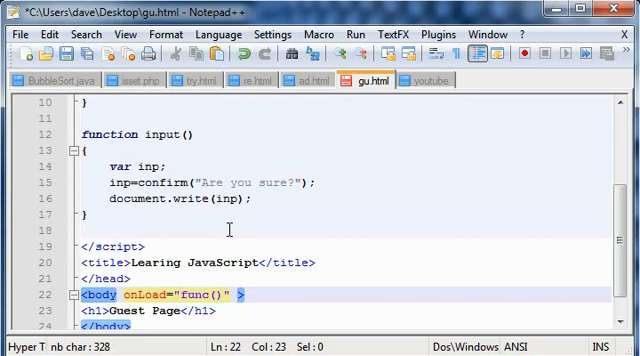
Step: Type onClick="input()" after the onLoad attribute in gu.html's body tag
text(c)
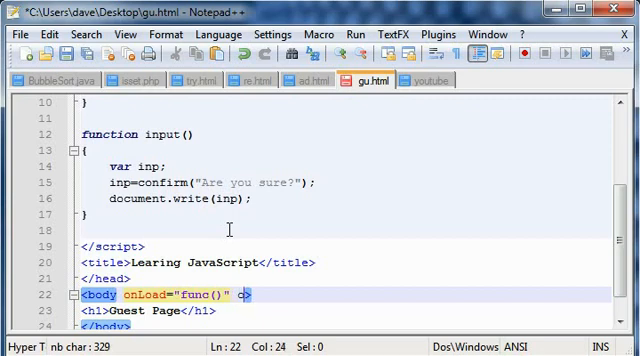
text(onClick=)
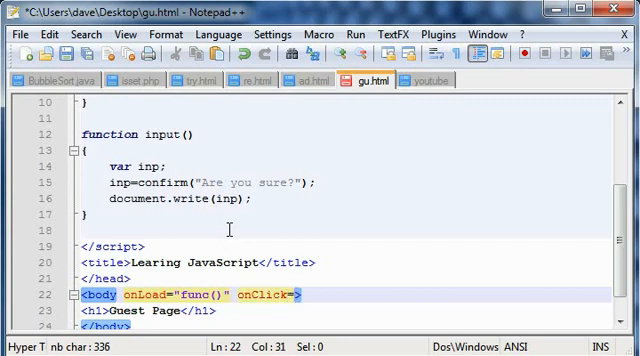
text("")
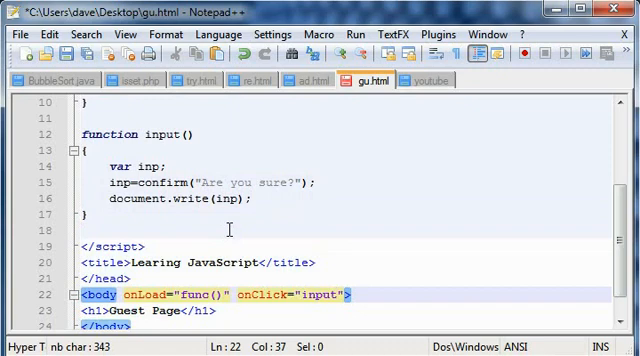
text(())
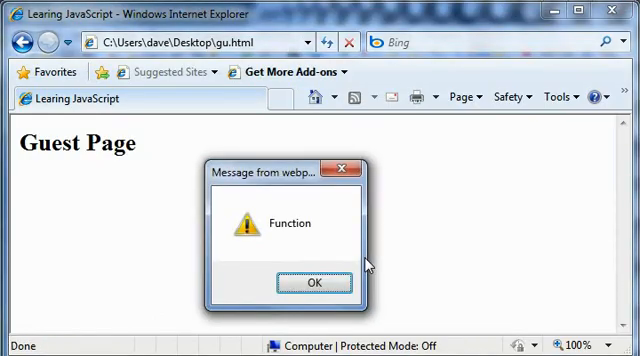
mouse_move(337, 298)
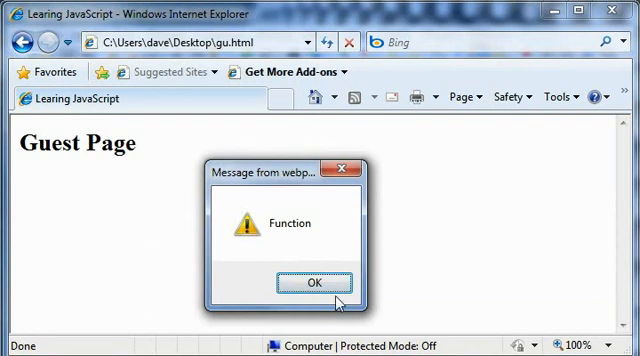
Step: Dismiss the Function load alert, then accept the Are you sure? confirm
click(312, 283)
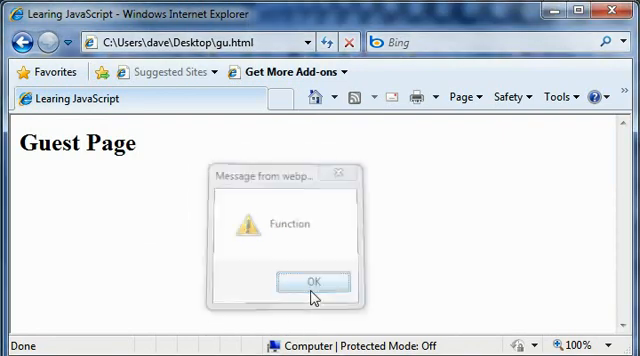
click(312, 281)
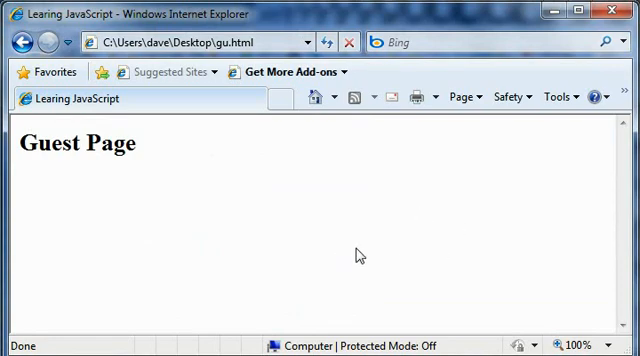
mouse_move(360, 254)
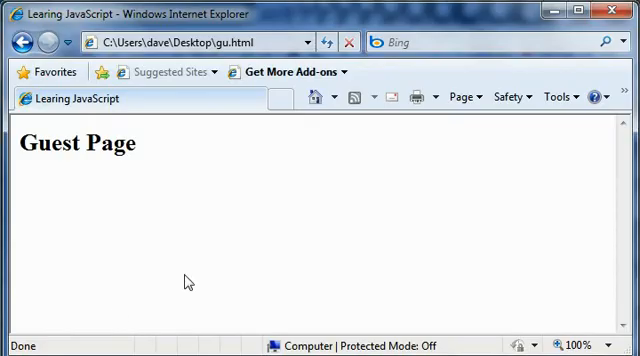
mouse_move(274, 190)
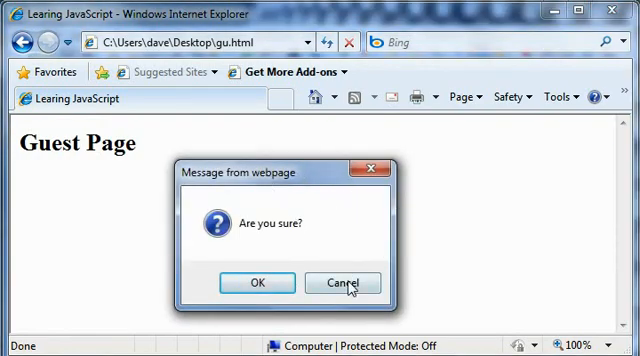
click(256, 282)
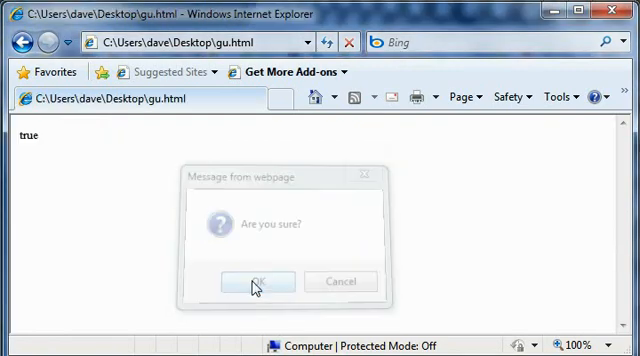
click(260, 281)
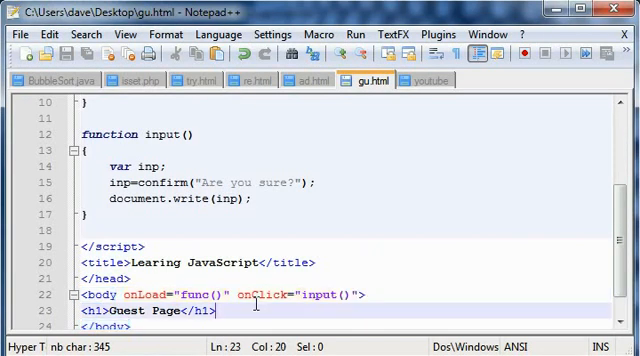
click(207, 262)
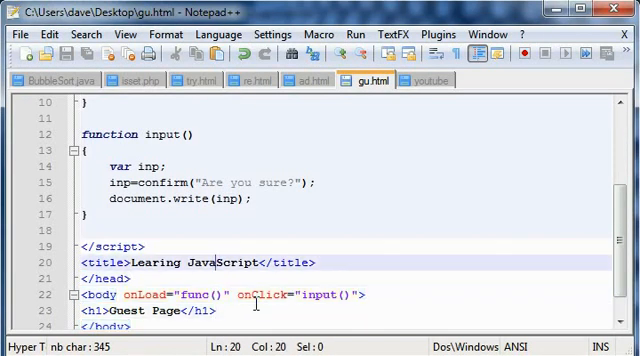
click(147, 165)
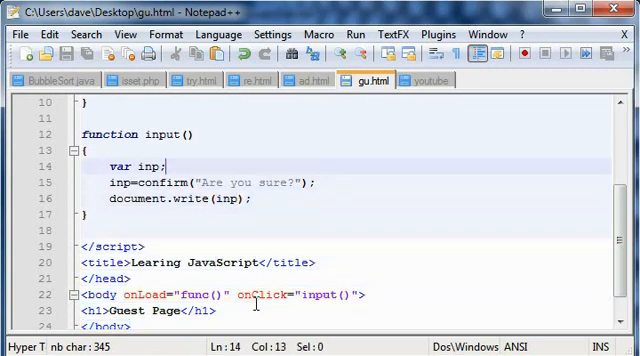
scroll(up, 3)
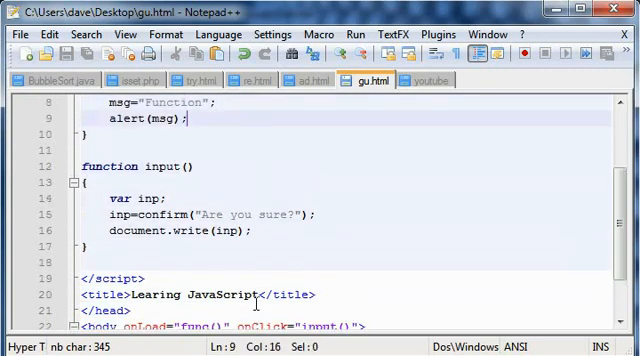